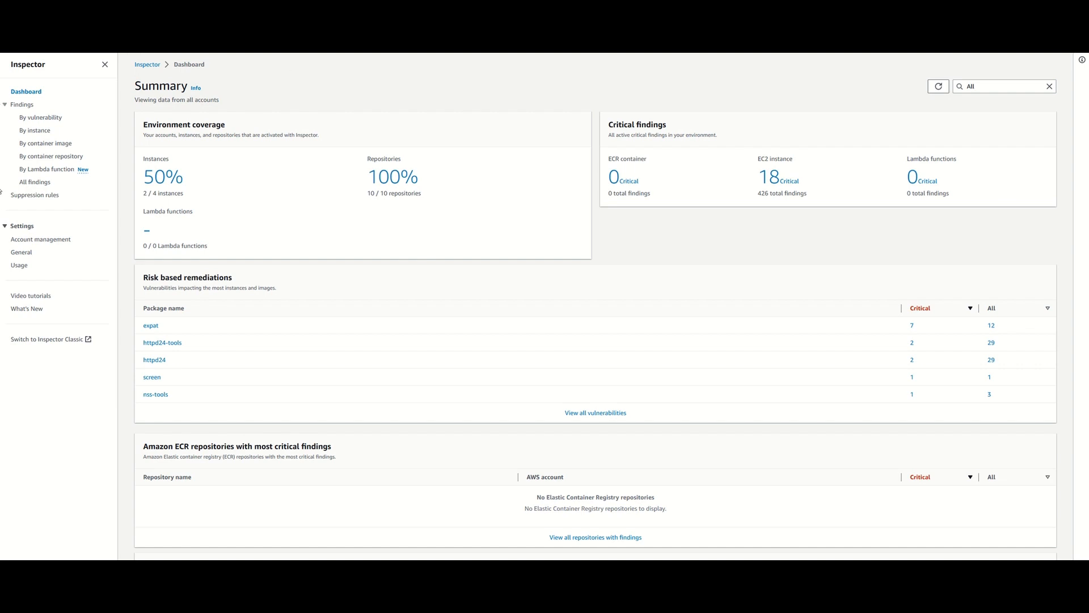
{"action": "mouse_move", "coordinate": [40, 239]}
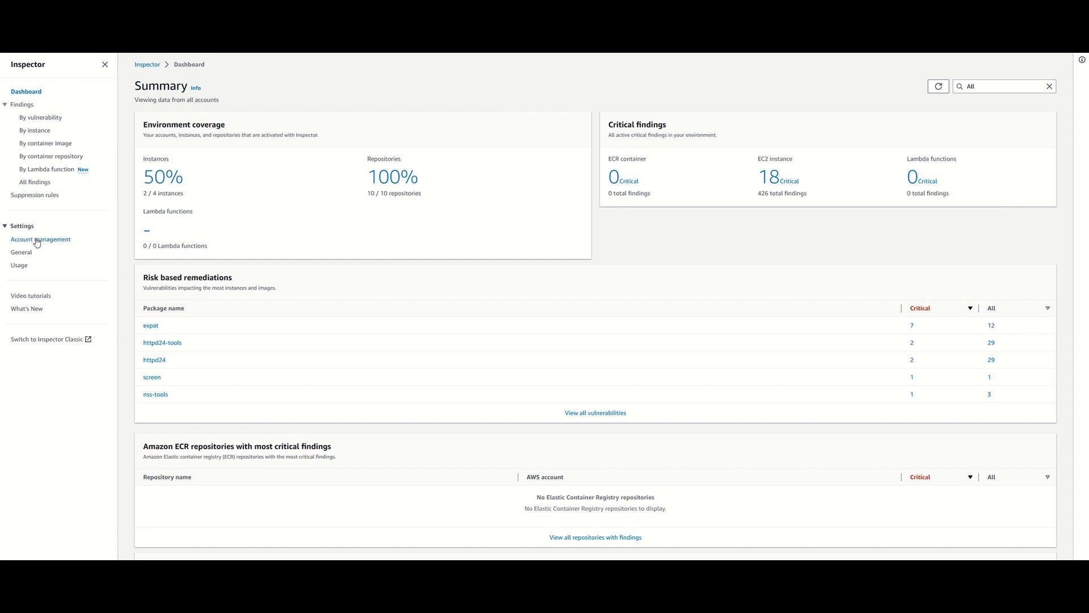
Open Account management to see EC2 and ECR scanning active but Lambda scanning off
{"action": "left_click", "coordinate": [41, 239]}
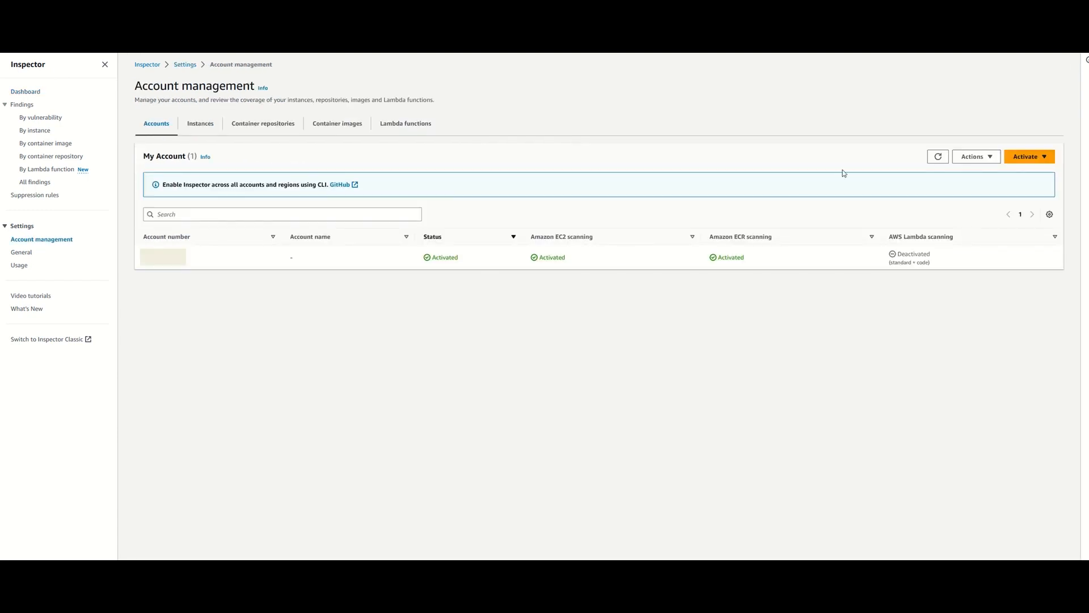
Open the Activate menu to see the Lambda standard and standard-plus-code scanning options
{"action": "left_click", "coordinate": [1028, 157]}
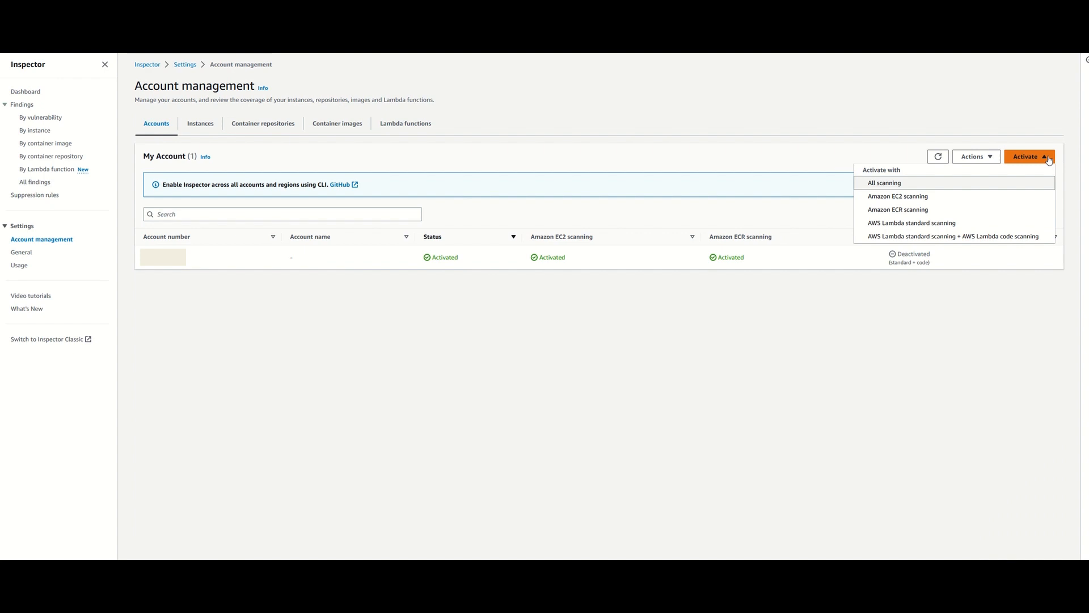
{"action": "mouse_move", "coordinate": [959, 236]}
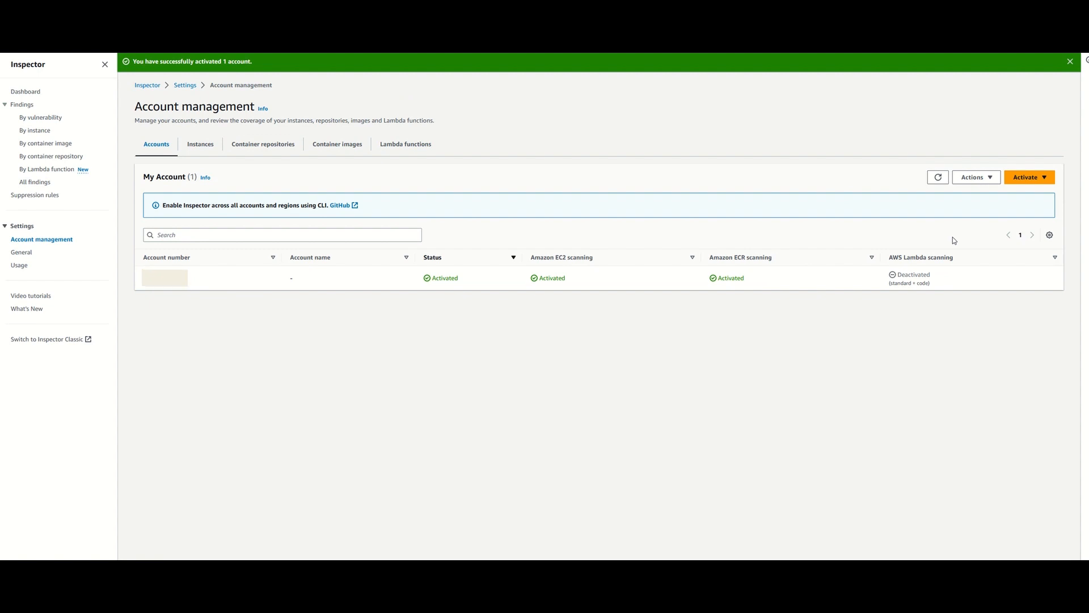
{"action": "mouse_move", "coordinate": [953, 282]}
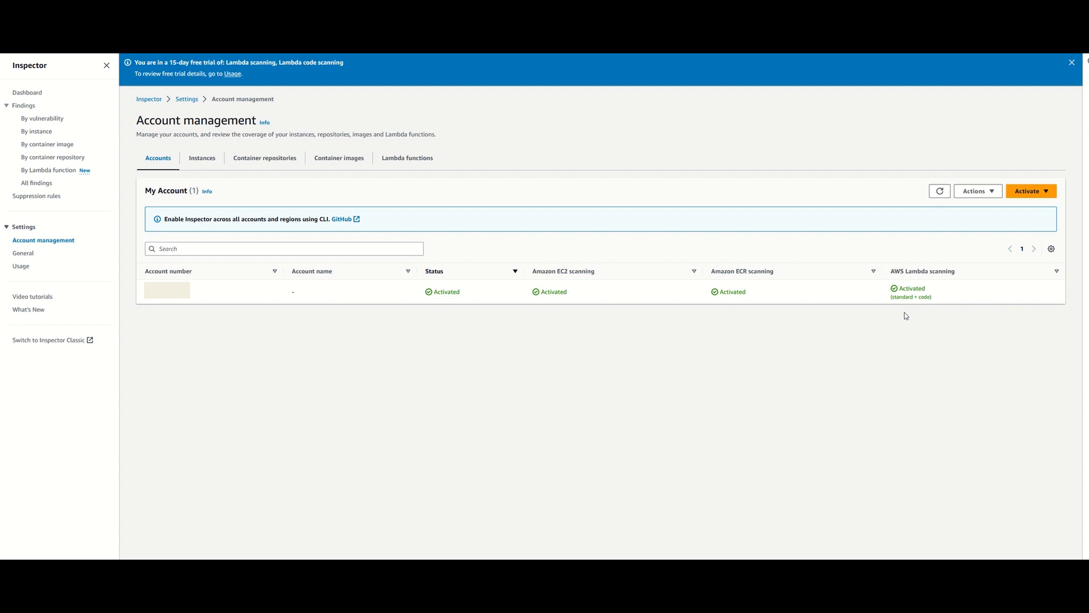
{"action": "mouse_move", "coordinate": [27, 93]}
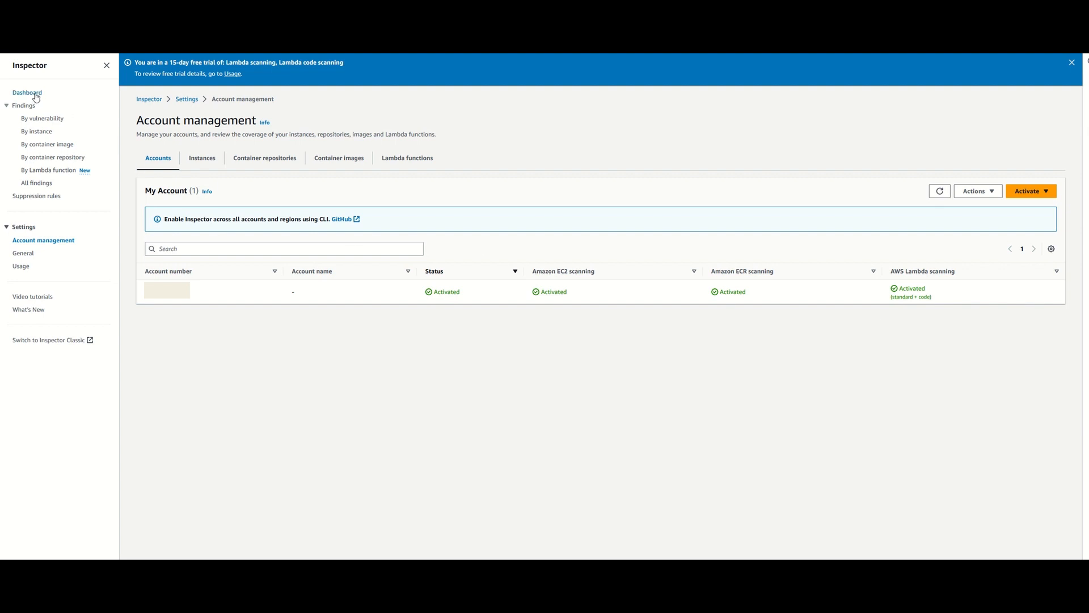
View Lambda function coverage: 78 functions listed, 5 being scanned
{"action": "left_click", "coordinate": [28, 92]}
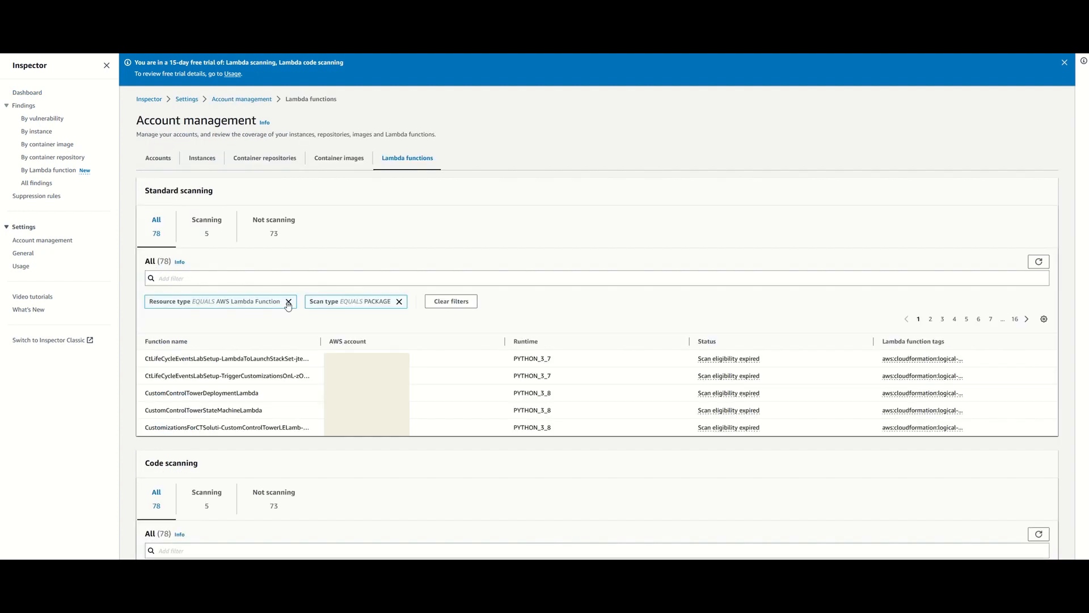
{"action": "mouse_move", "coordinate": [342, 323]}
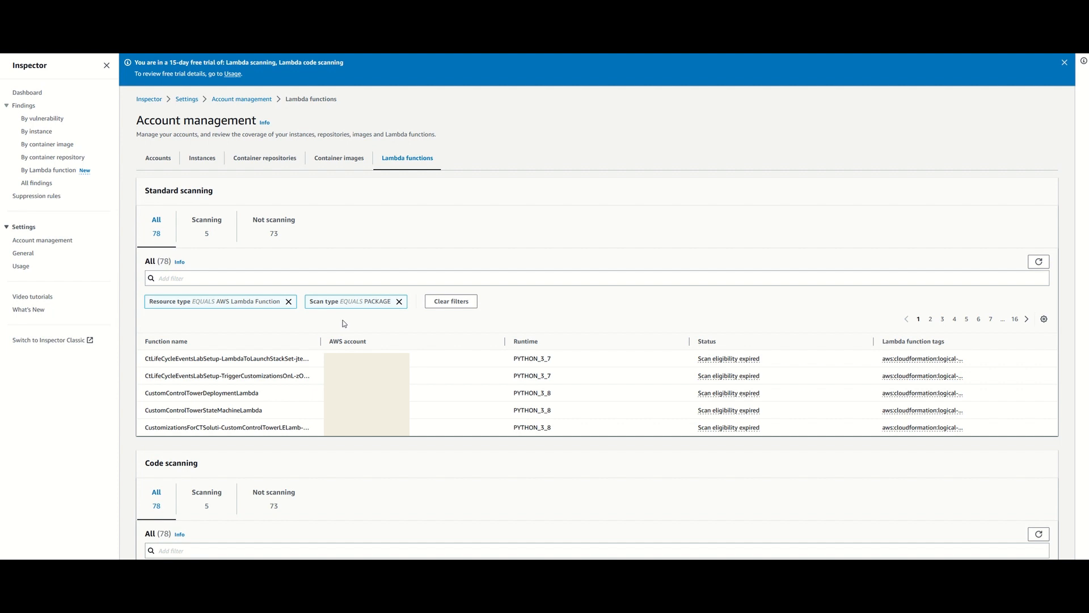
Filter code scanning coverage to the Scanning (5) functions, including mydemolambda
{"action": "scroll", "scroll_direction": "down", "scroll_amount": 3}
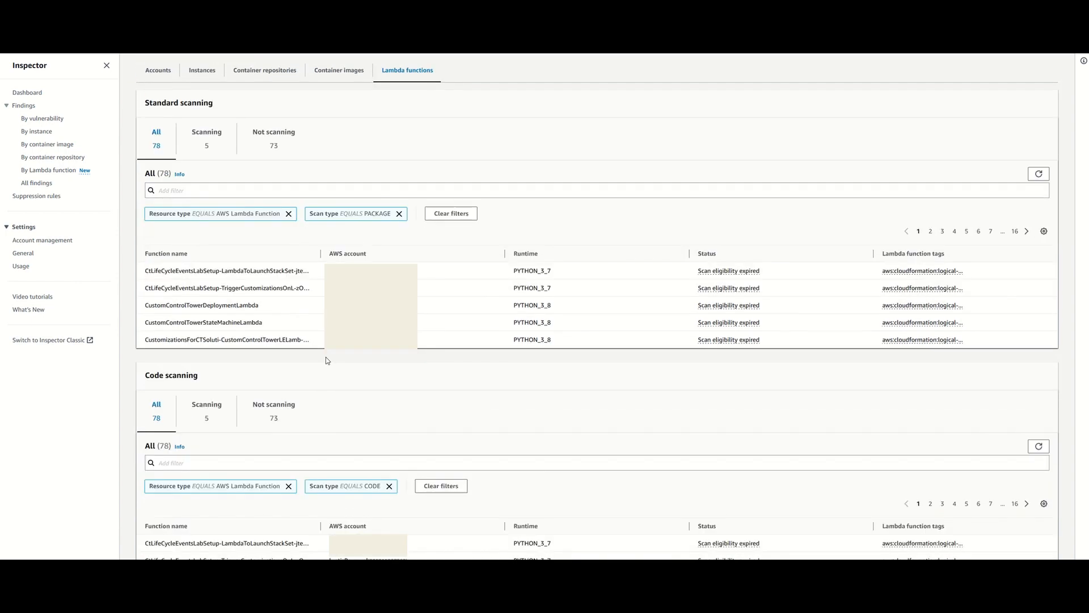
{"action": "scroll", "scroll_direction": "down", "scroll_amount": 3}
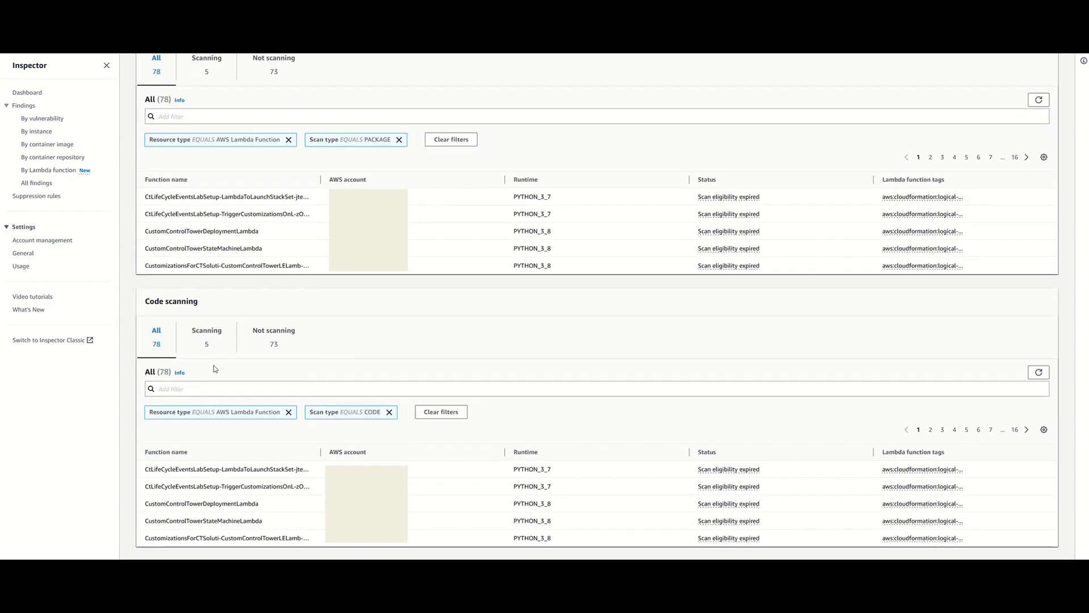
{"action": "left_click", "coordinate": [206, 334]}
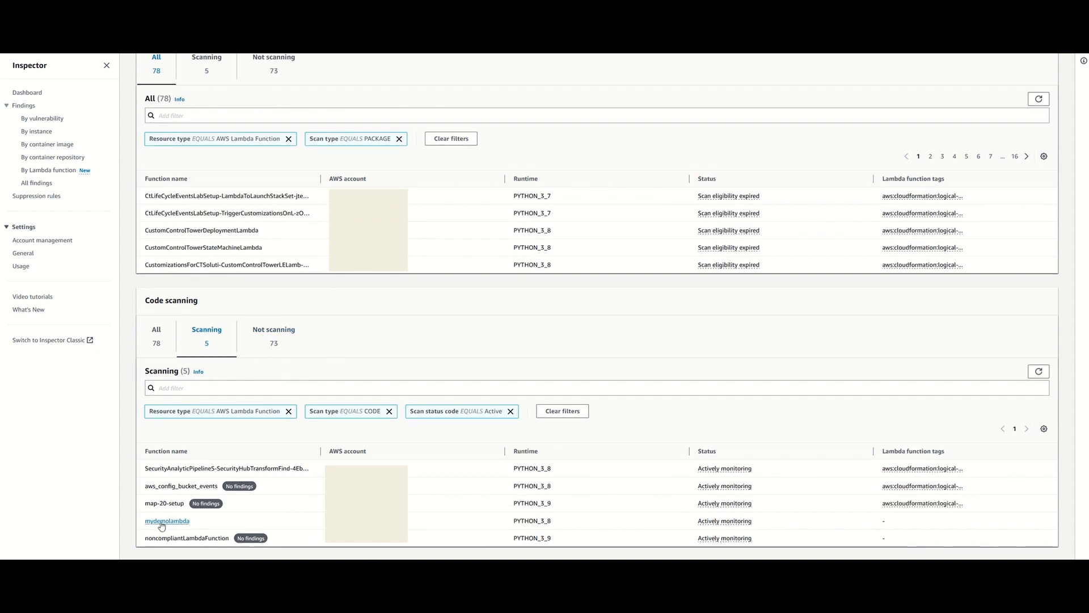
Open mydemolambda to see its High log injection and Medium code findings
{"action": "left_click", "coordinate": [167, 520]}
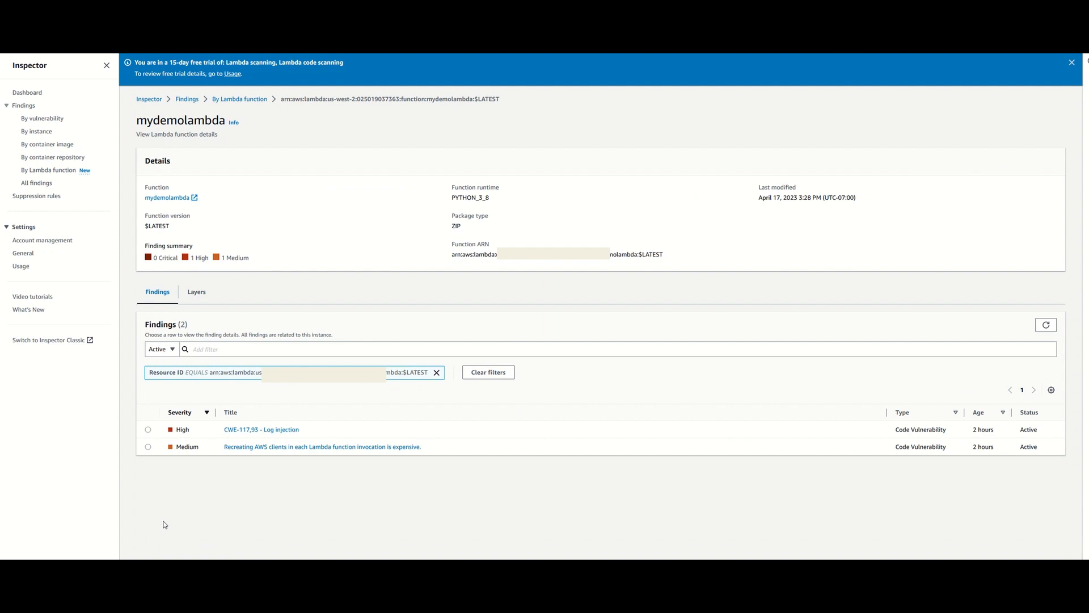
{"action": "mouse_move", "coordinate": [316, 476]}
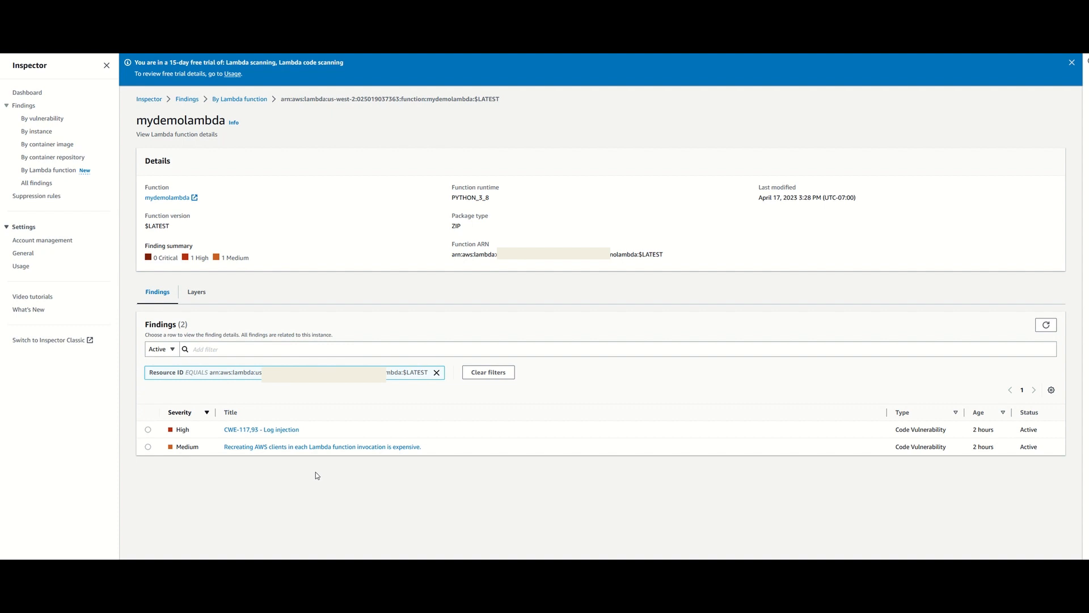
Open the Medium 'Recreating AWS clients' finding flagged at lambda_function.py line 42
{"action": "left_click", "coordinate": [322, 446]}
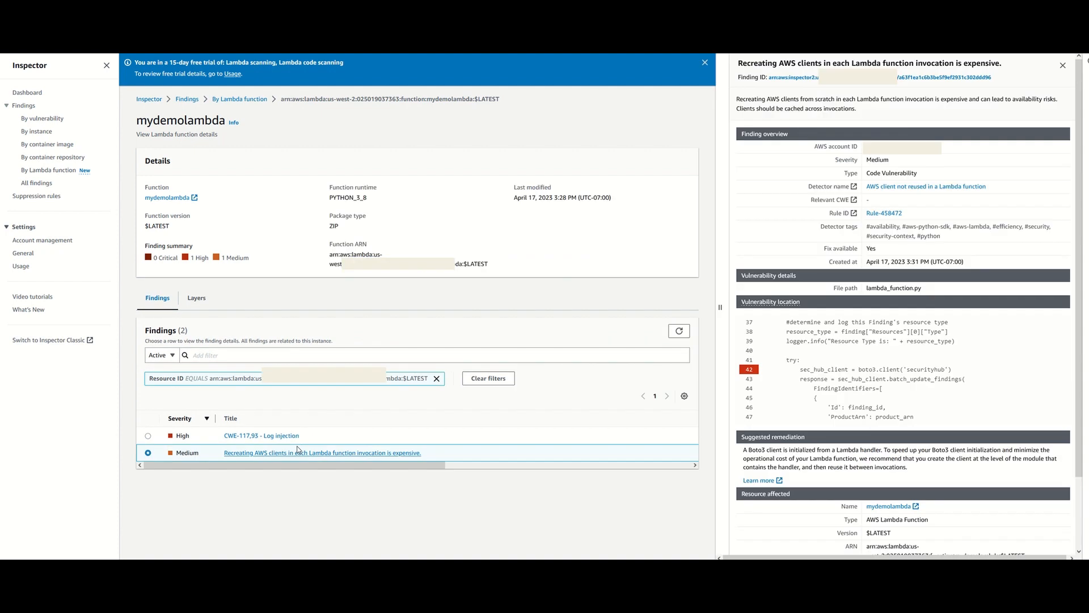
{"action": "mouse_move", "coordinate": [500, 442]}
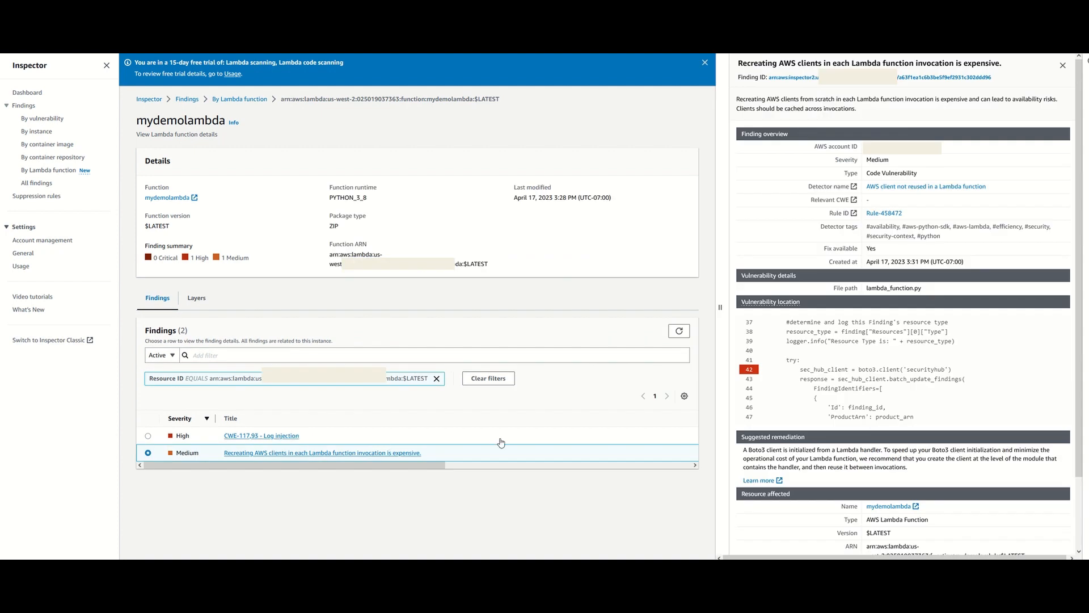